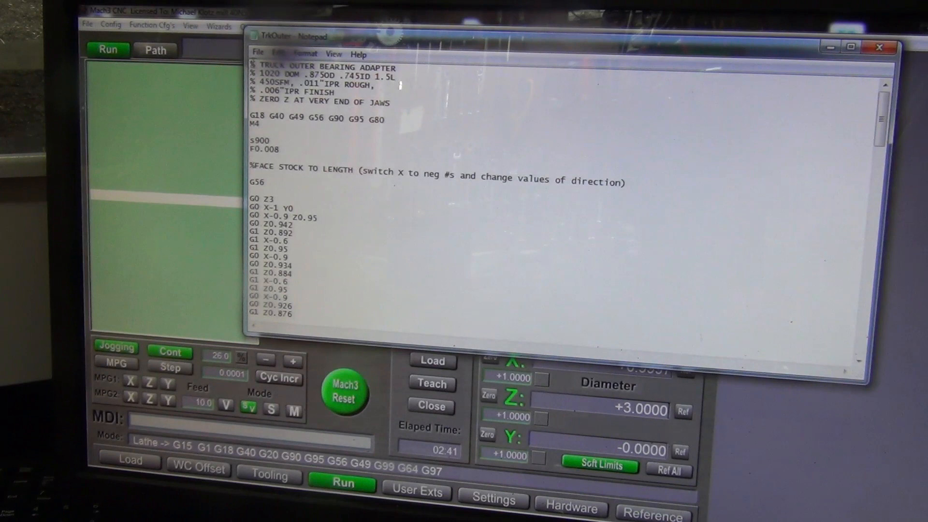
pyautogui.moveTo(226, 78)
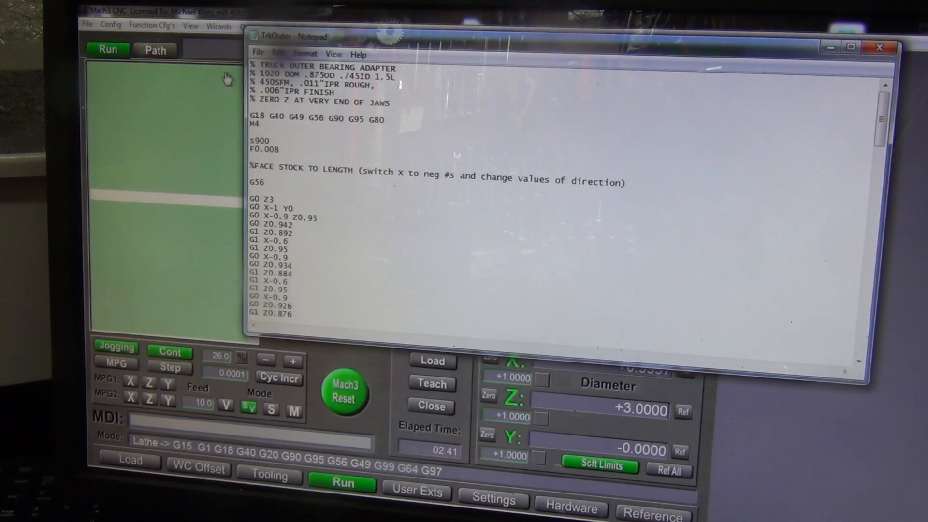
pyautogui.moveTo(293, 97)
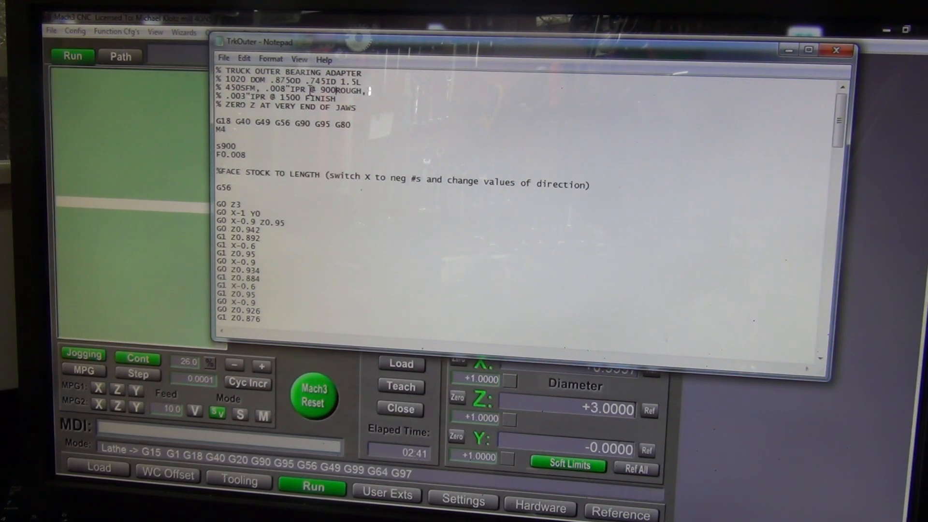
# Scroll down to the S1500 F.003 finish pass and the % ID Bore comment.
pyautogui.scroll(-3)
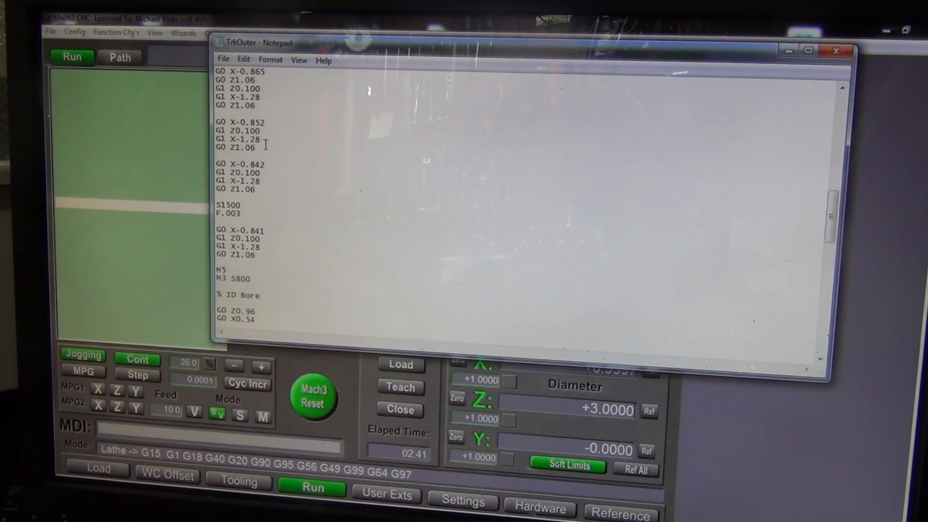
# Scroll through the ID bore passes to the Cutoff block, the return to G56 and M30.
pyautogui.scroll(-3)
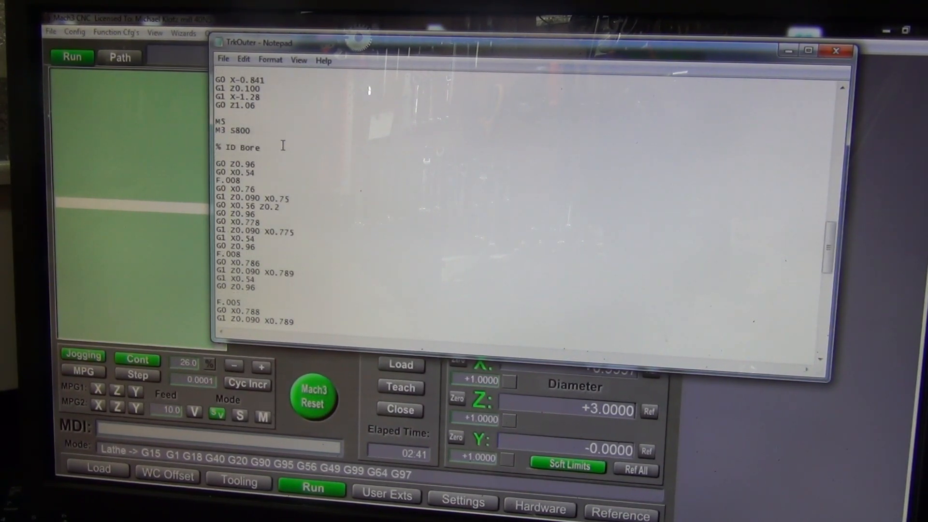
pyautogui.scroll(-3)
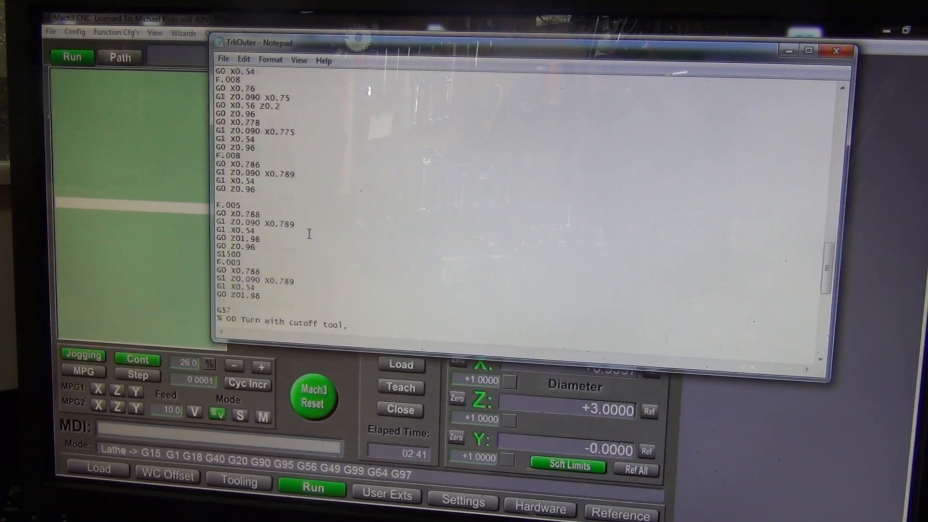
pyautogui.scroll(-3)
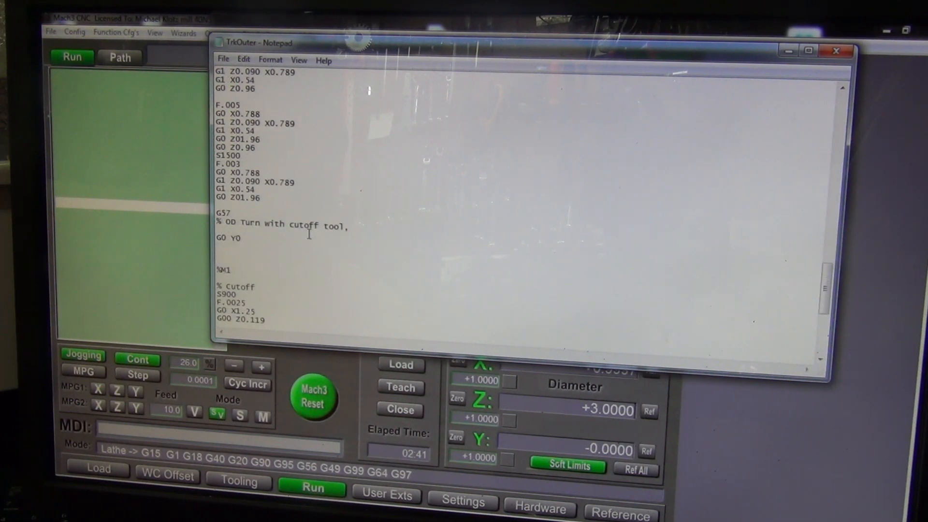
pyautogui.scroll(-3)
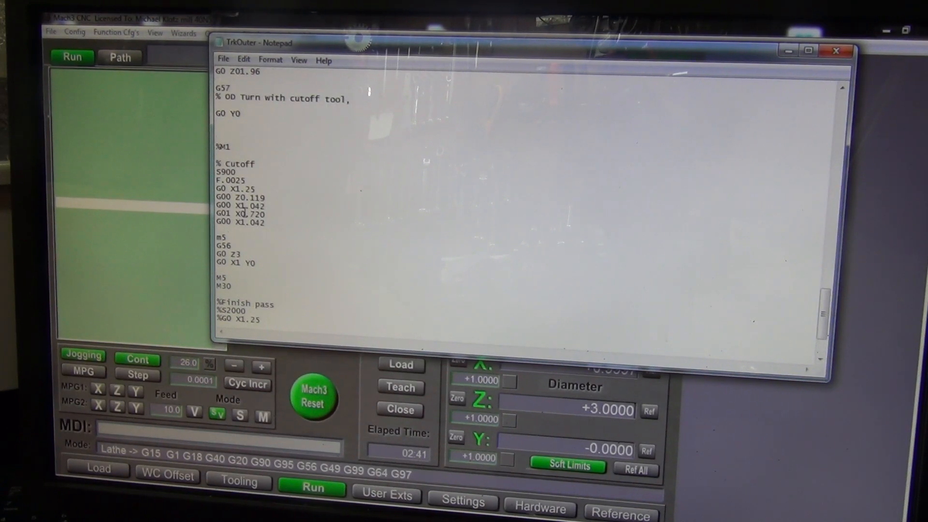
# Return to the TrkOuter header listing .008 IPR at 900 rough and .003 IPR at 1500 finish.
pyautogui.scroll(-3)
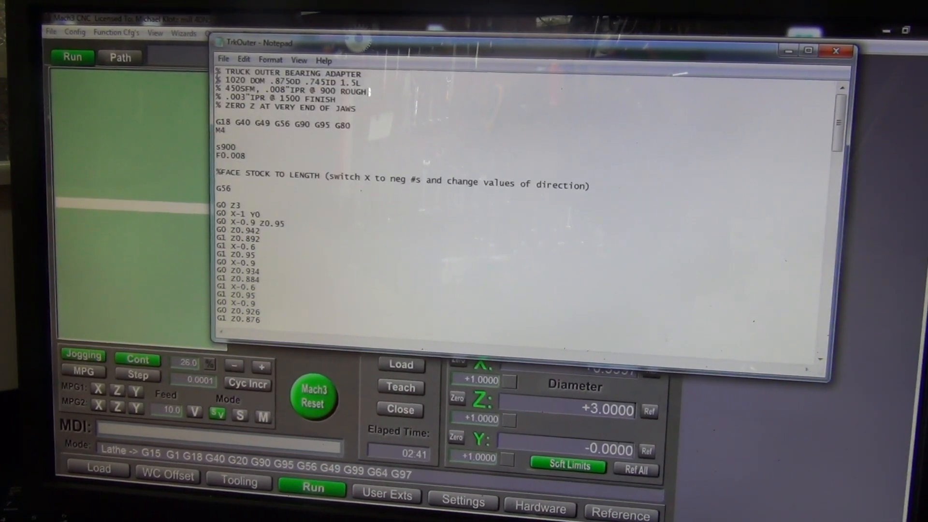
# Check the Z0.862 depth value, then close the TrkOuter file choosing Don't Save.
pyautogui.scroll(-3)
pyautogui.write('0')
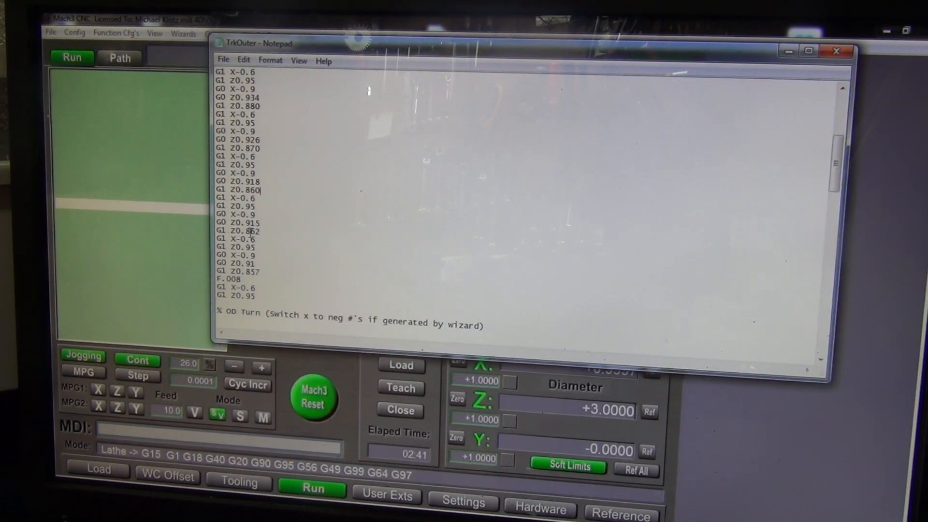
pyautogui.doubleClick(251, 230)
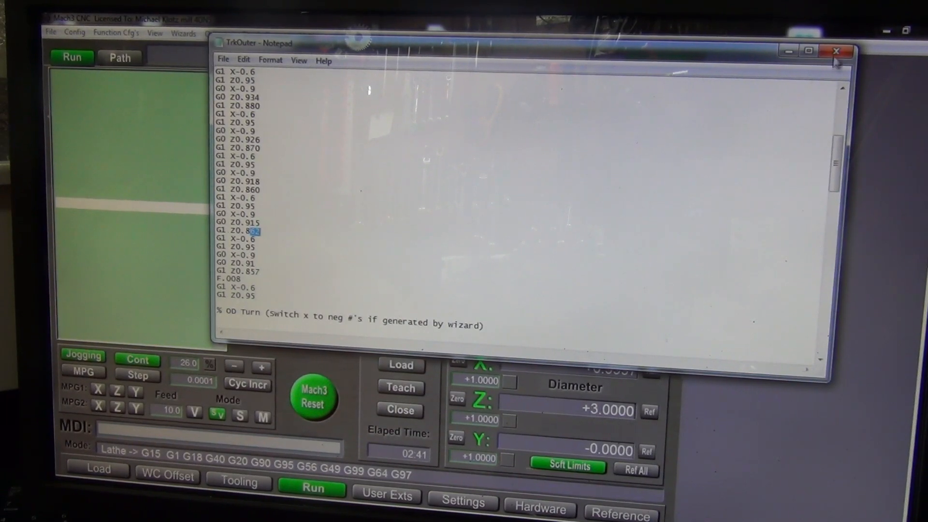
pyautogui.click(835, 50)
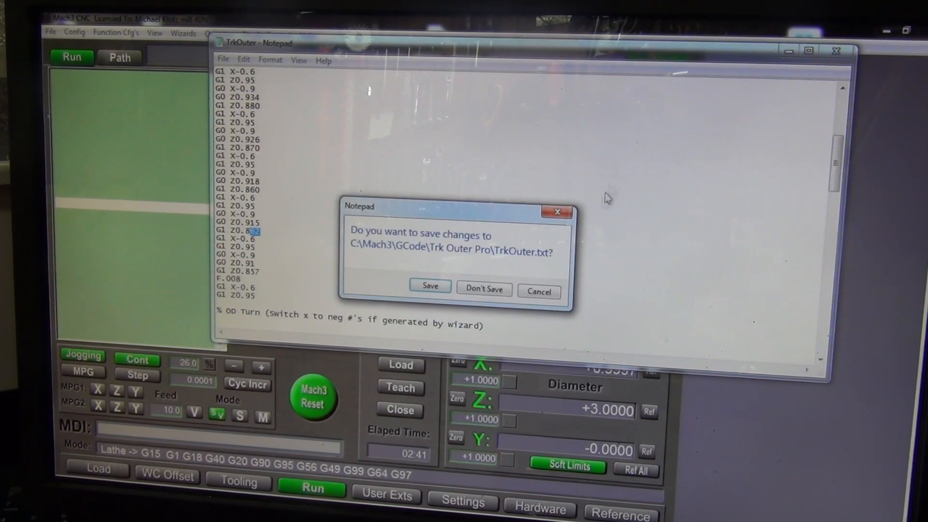
pyautogui.click(483, 291)
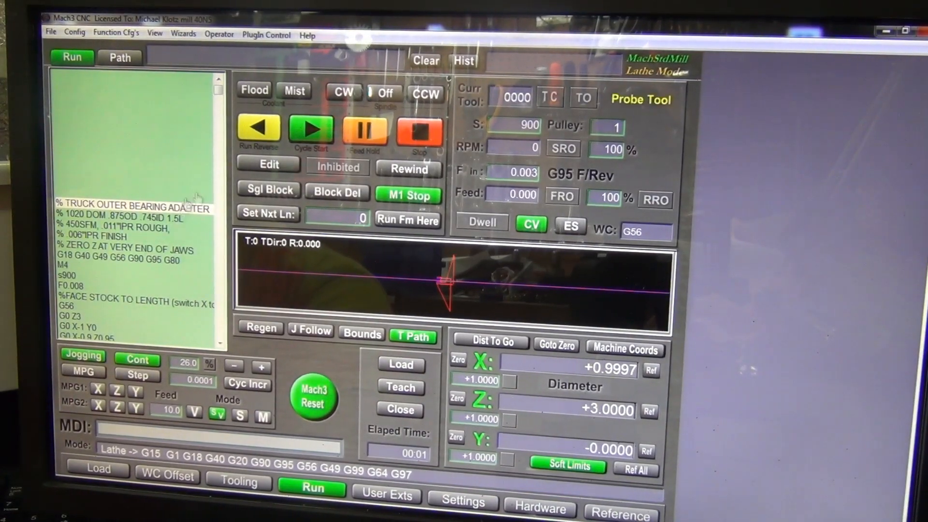
pyautogui.click(268, 165)
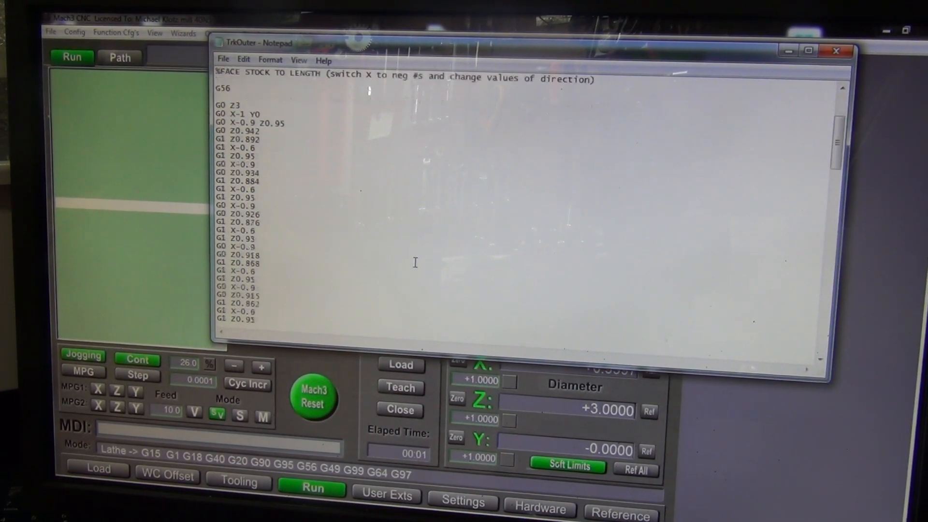
pyautogui.scroll(-3)
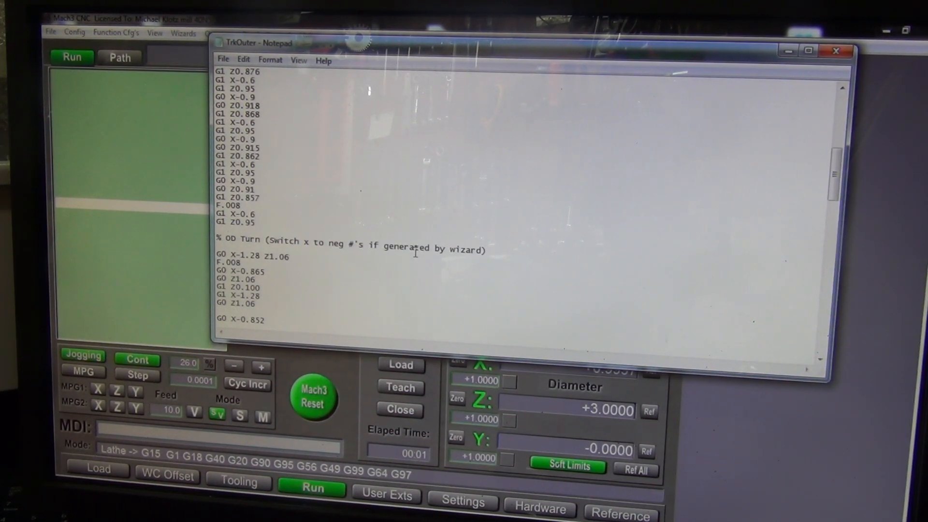
pyautogui.scroll(-3)
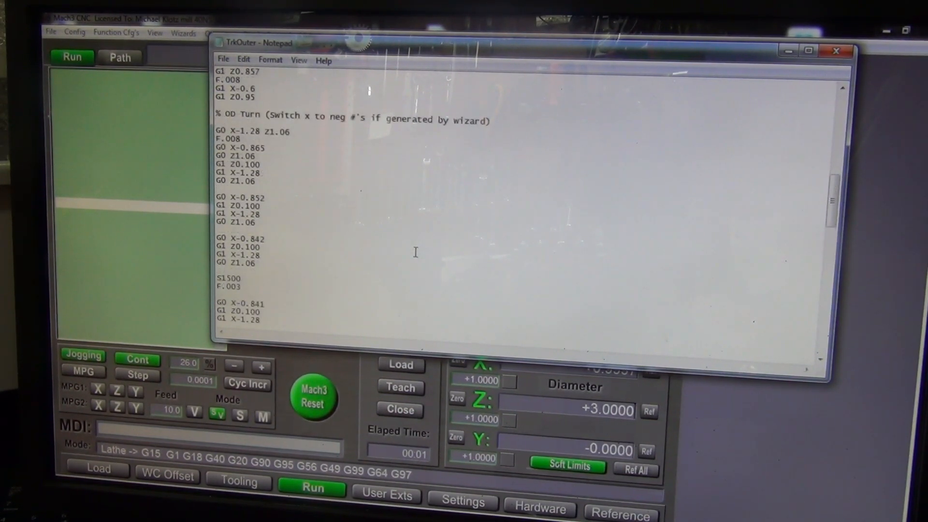
pyautogui.scroll(-3)
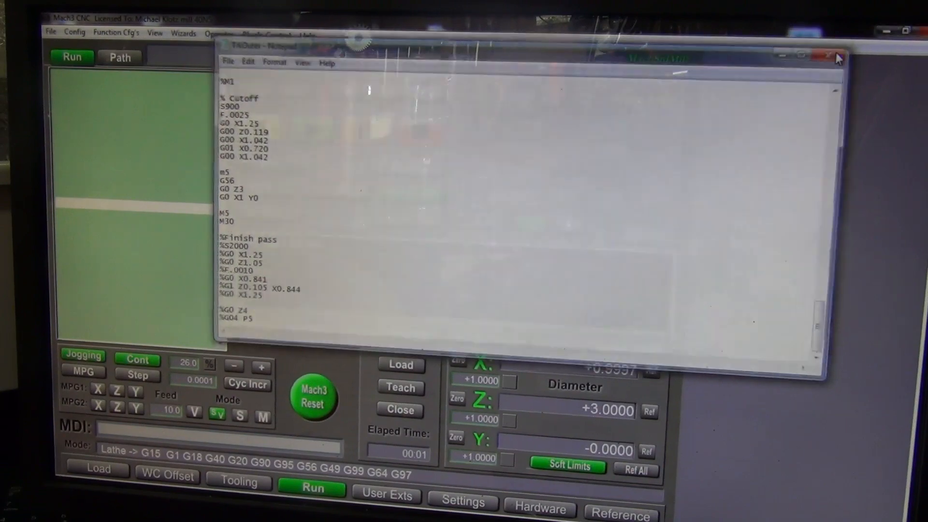
pyautogui.click(832, 54)
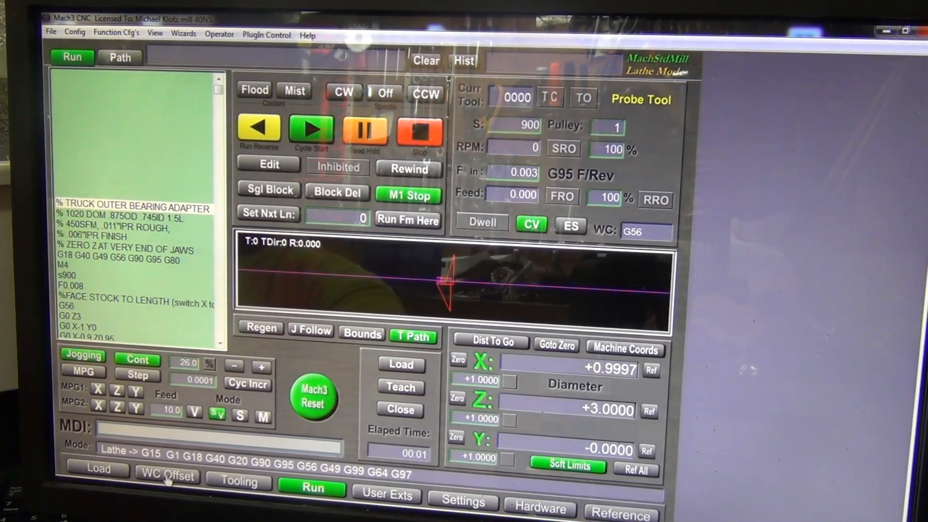
# On the WC Offset page, zero Z for the G57 cutoff offset, then reactivate G56.
pyautogui.click(167, 475)
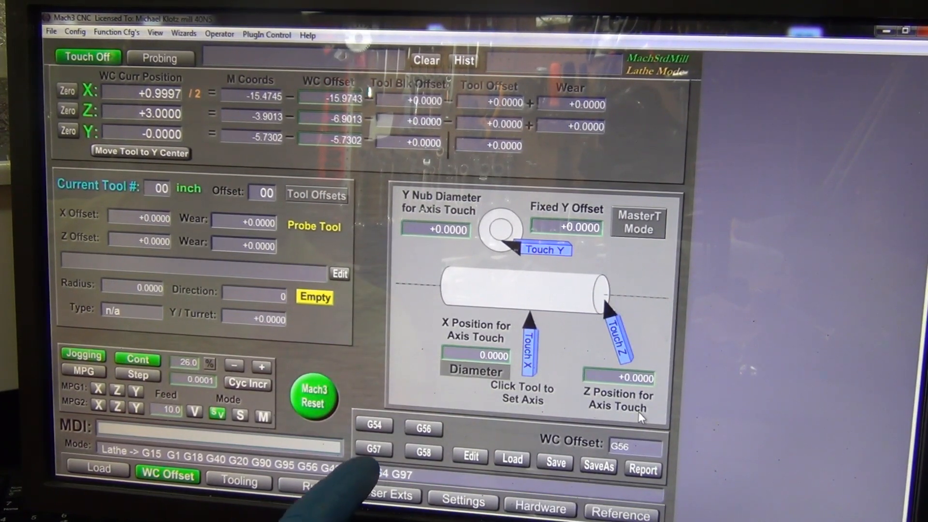
pyautogui.click(373, 448)
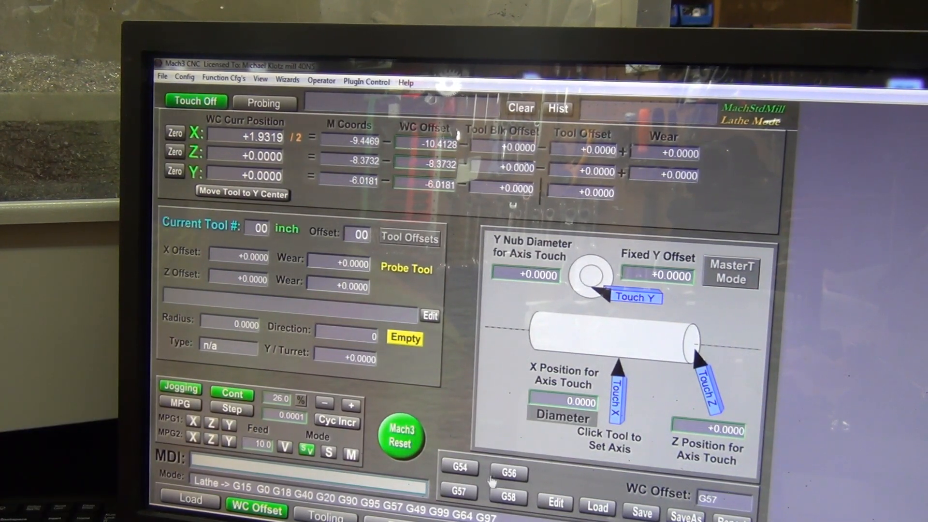
pyautogui.click(508, 473)
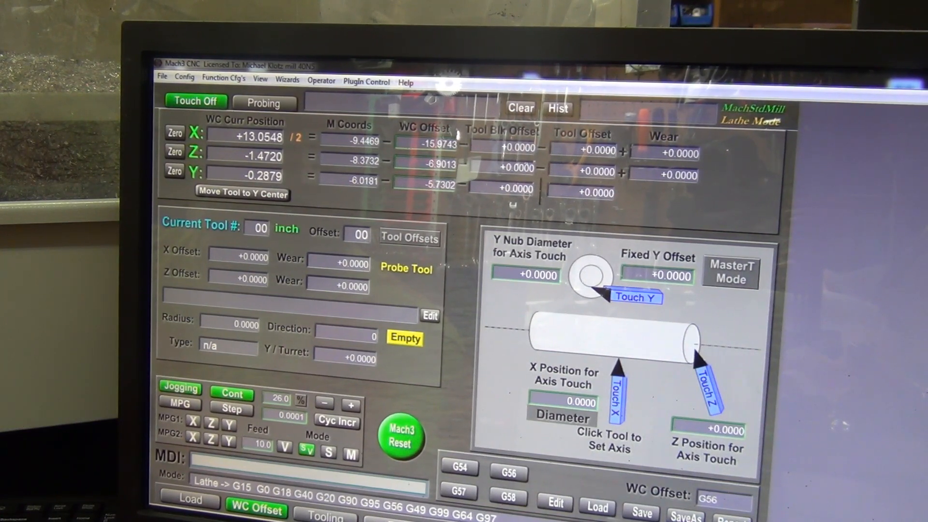